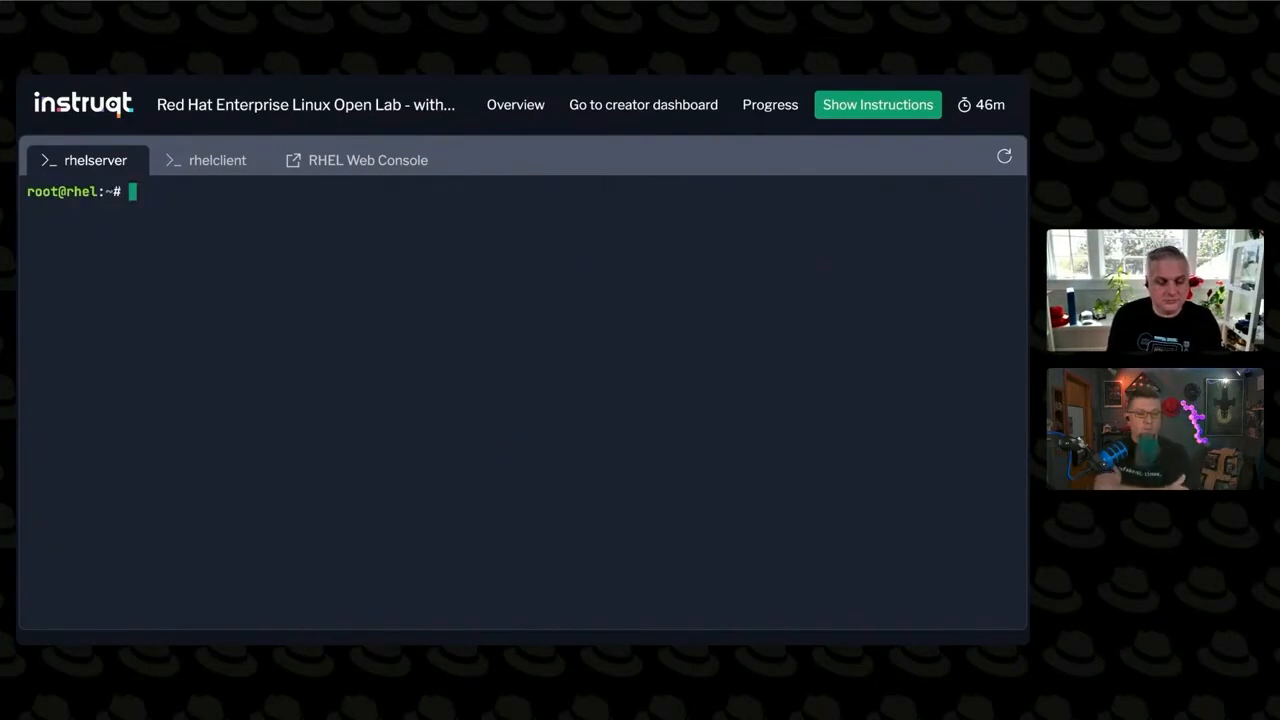
Step: Run auditctl -l to show the single watch rule on /etc/ssh/sshd_config
type("auditctl -l")
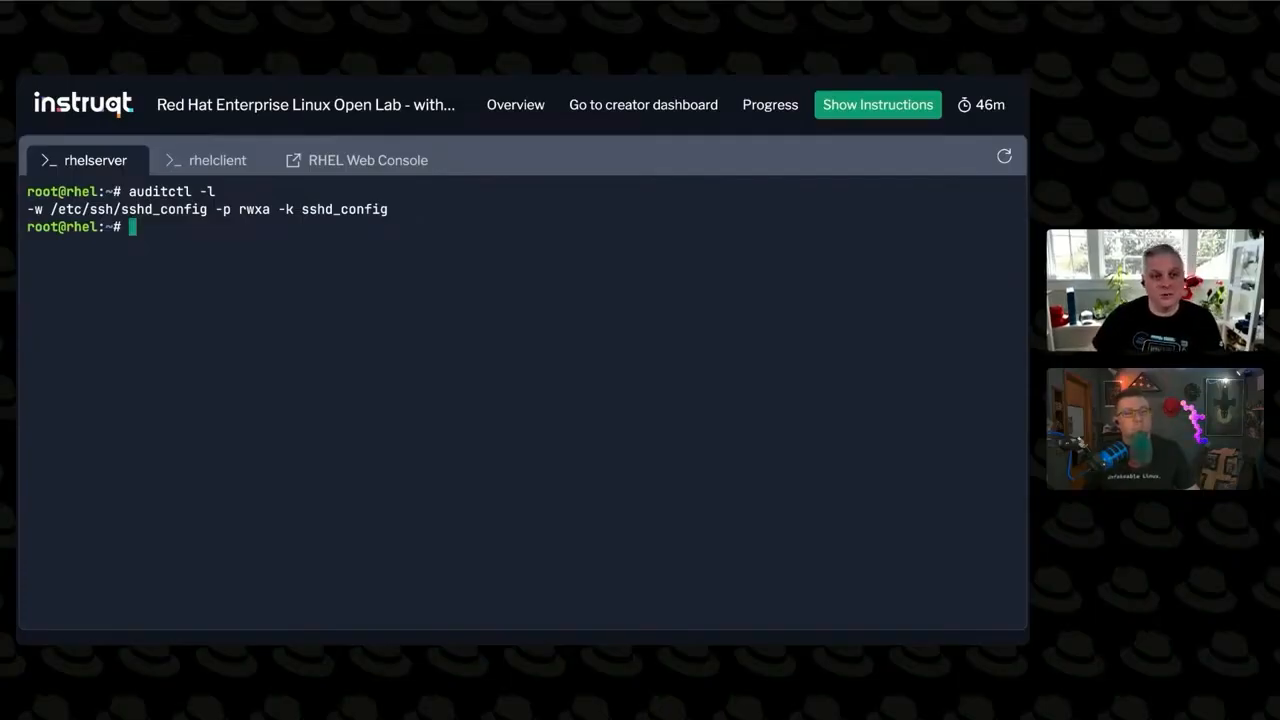
Step: Clear all audit rules with auditctl -D and confirm the listing reports No rules
type("audt")
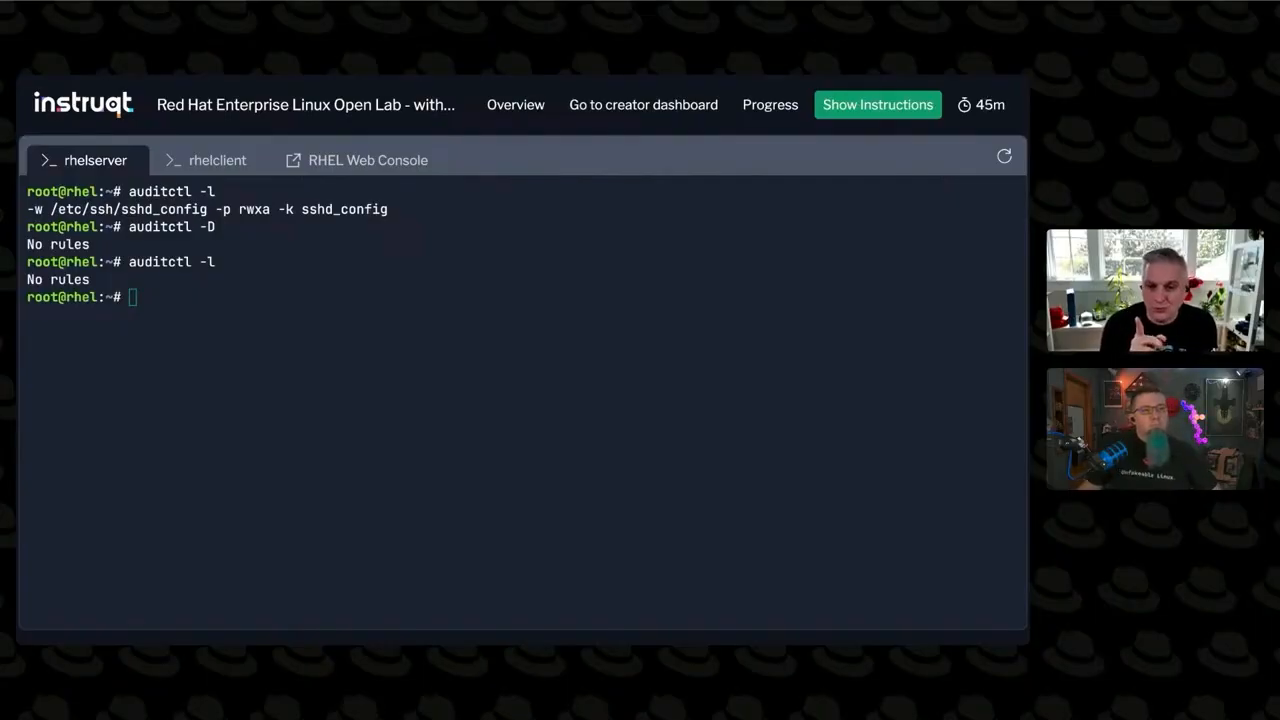
mouse_move(597, 310)
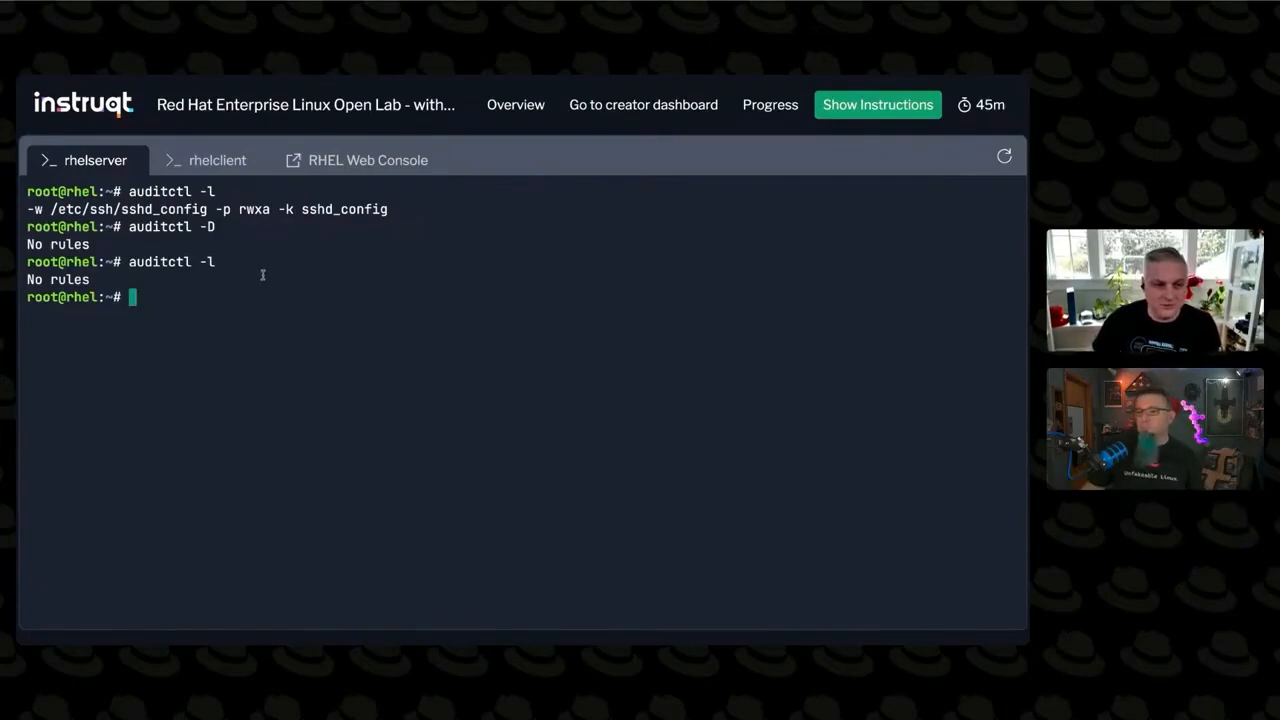
type("auditctl -a always,exit -F arch=b64 -F path=/etc/ssh/sshd_config -F perm=warx -k sshd_config")
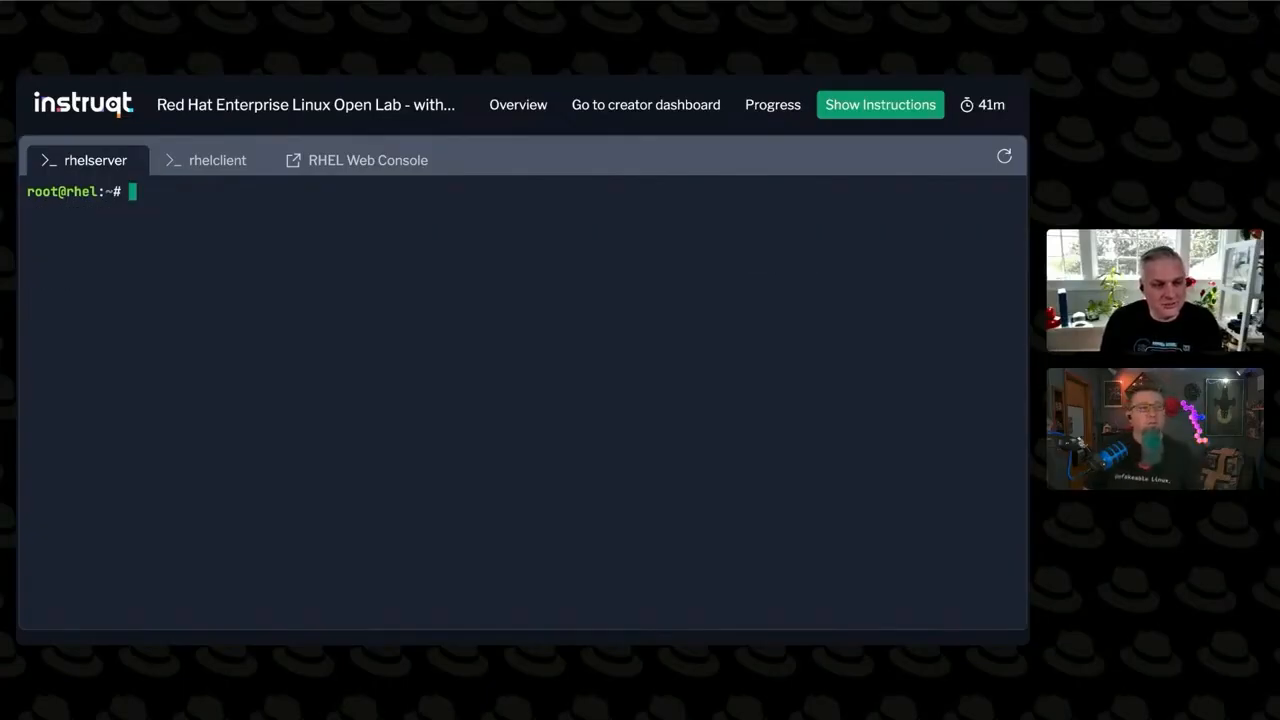
Step: Display /etc/logrotate.conf and list the contents of /etc/logrotate.d/
type("cat /etc/logrotate.")
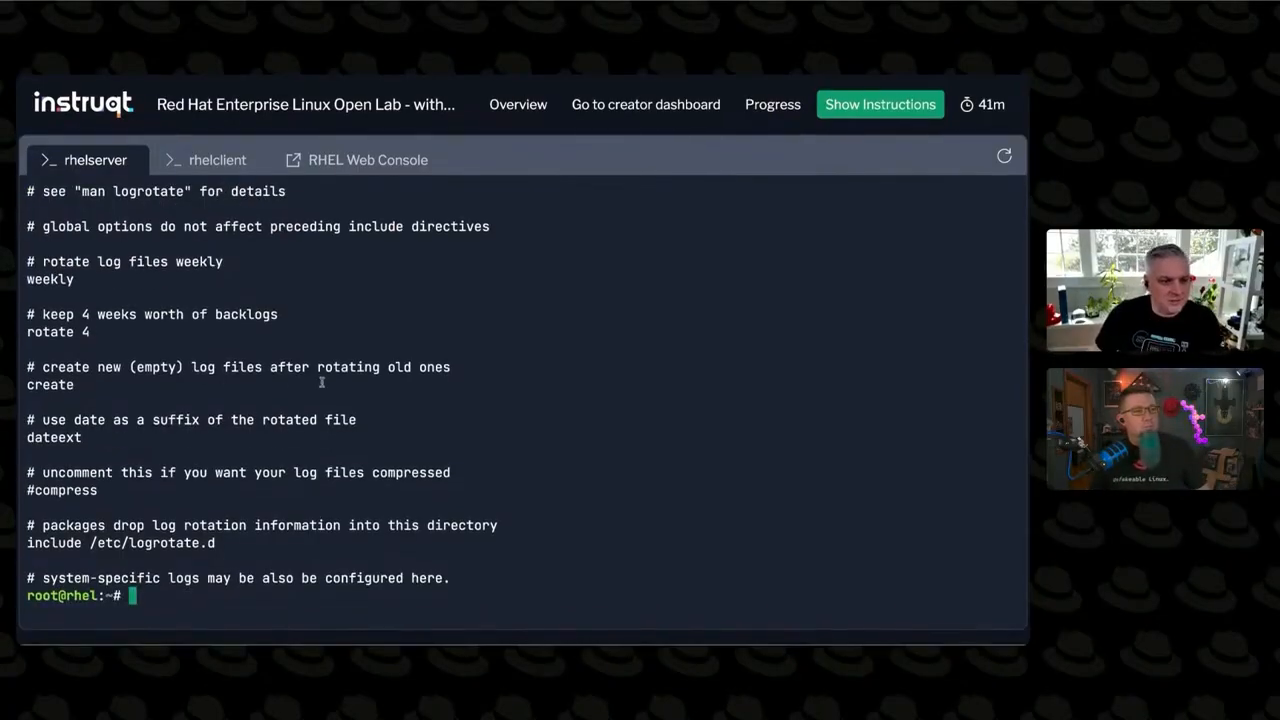
type("ls /etc/l")
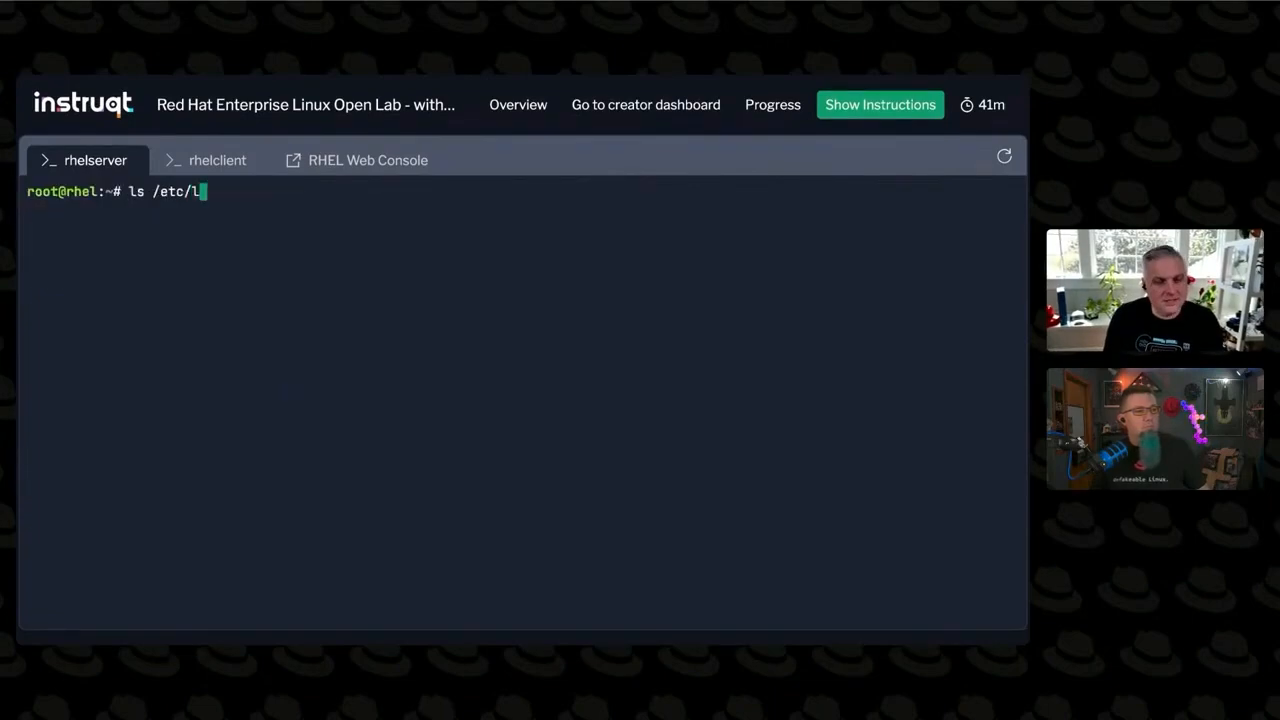
type("ogrotate.d/")
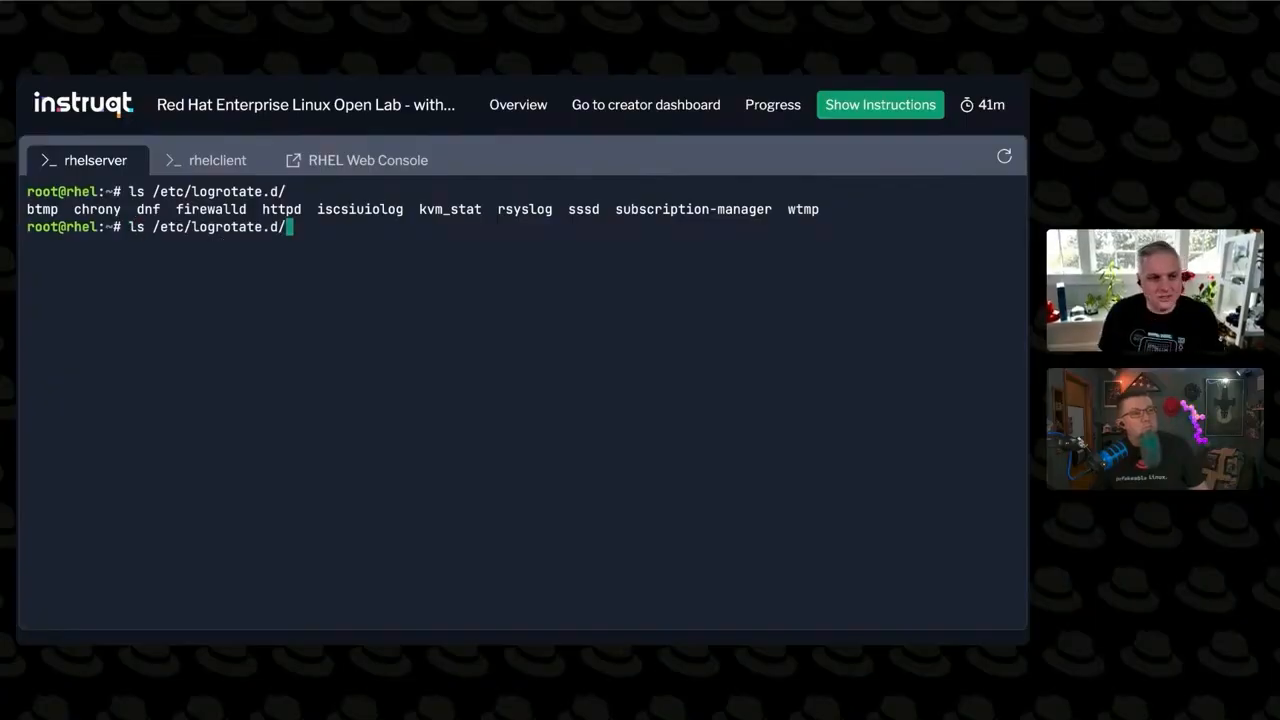
Step: Read /etc/logrotate.d/rsyslog in less and quit back to the prompt
type("rsyslog")
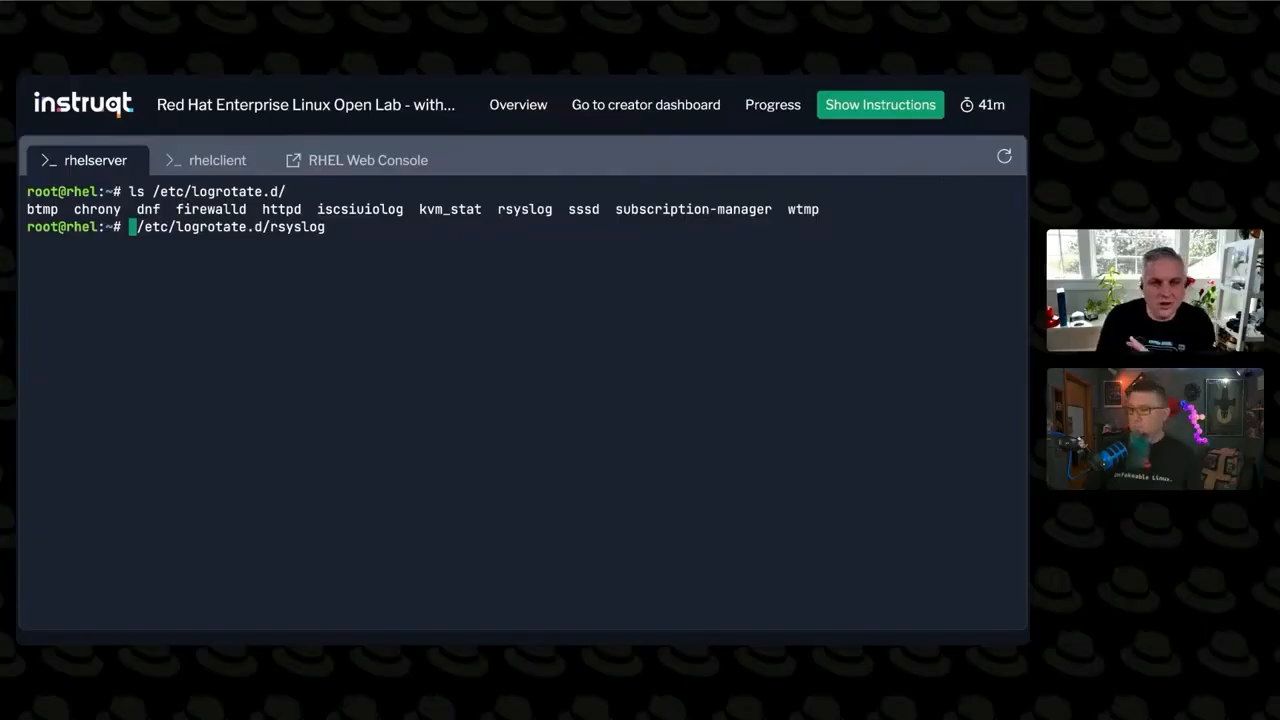
type("less")
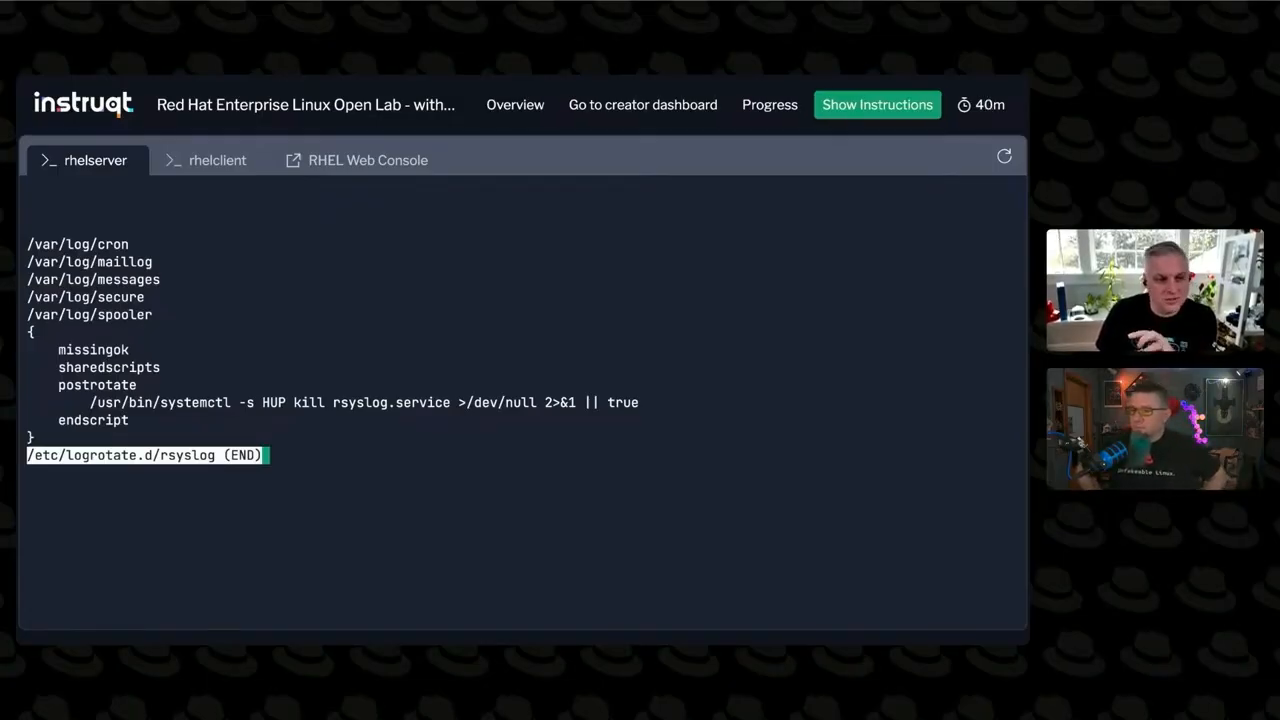
key("q")
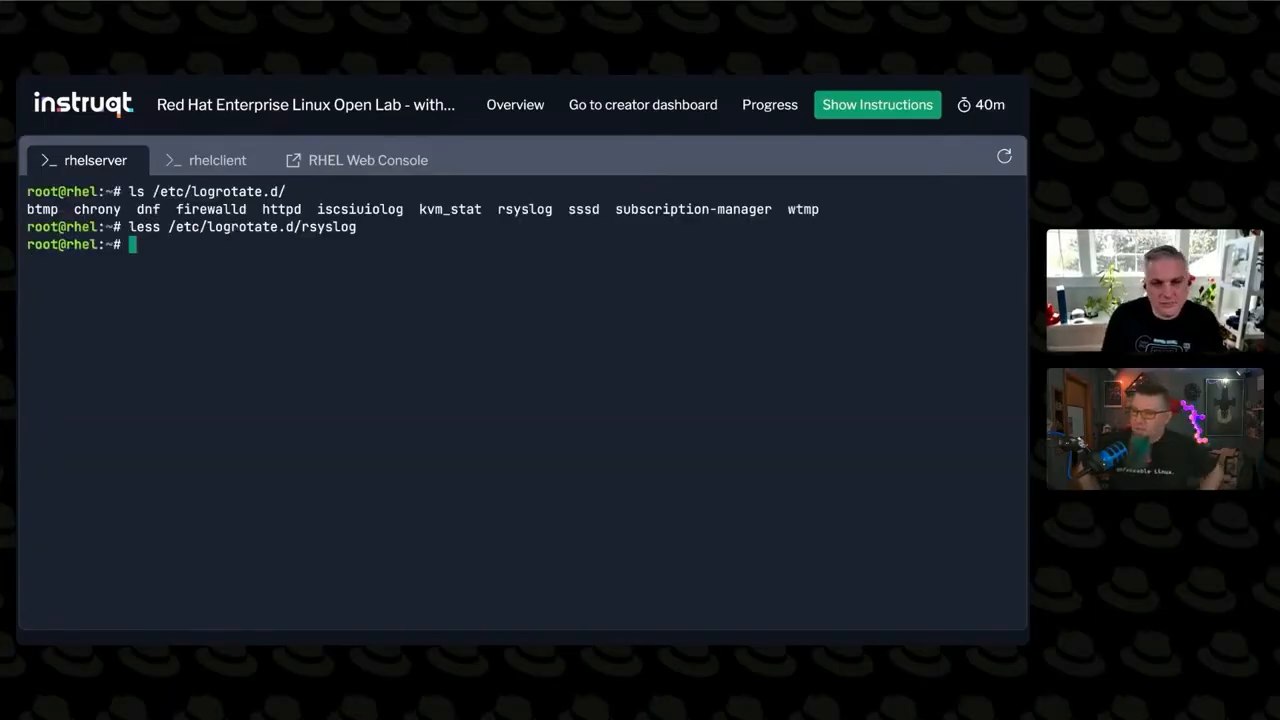
Step: Recursively grep the home directory for 'audit', clearing the screen and retrying with a wildcard
type("grep -r")
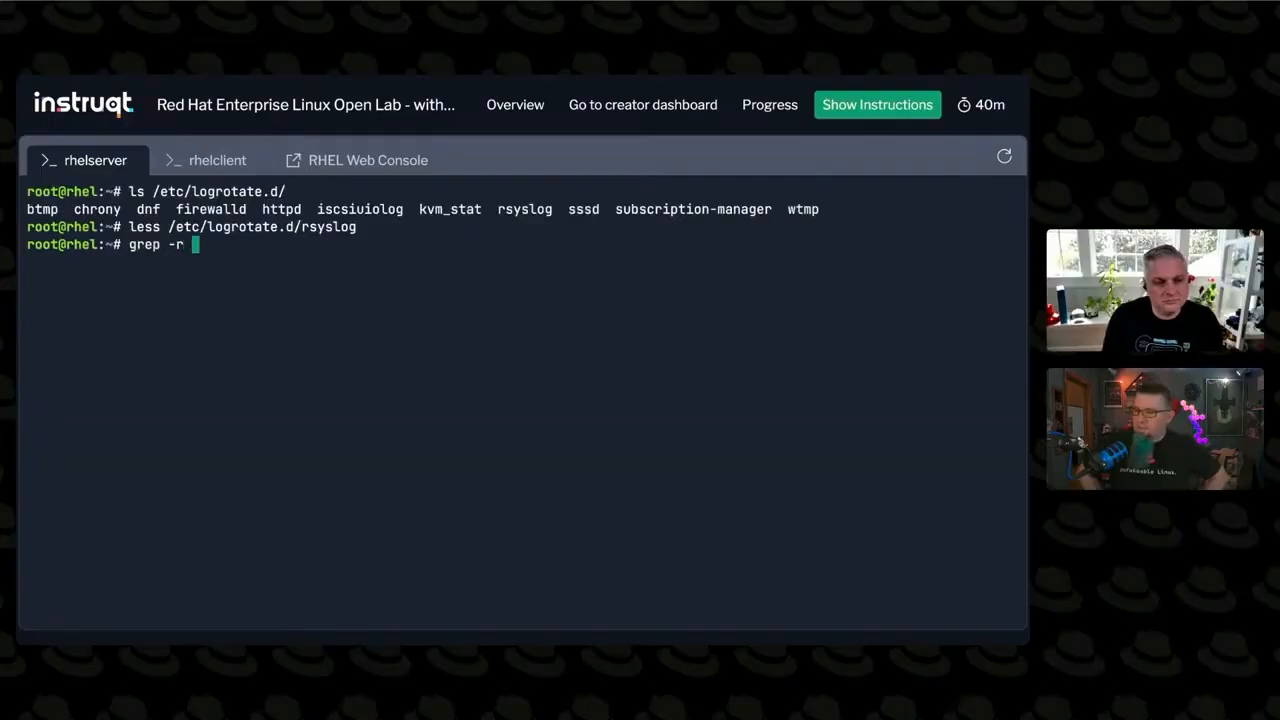
type("audit")
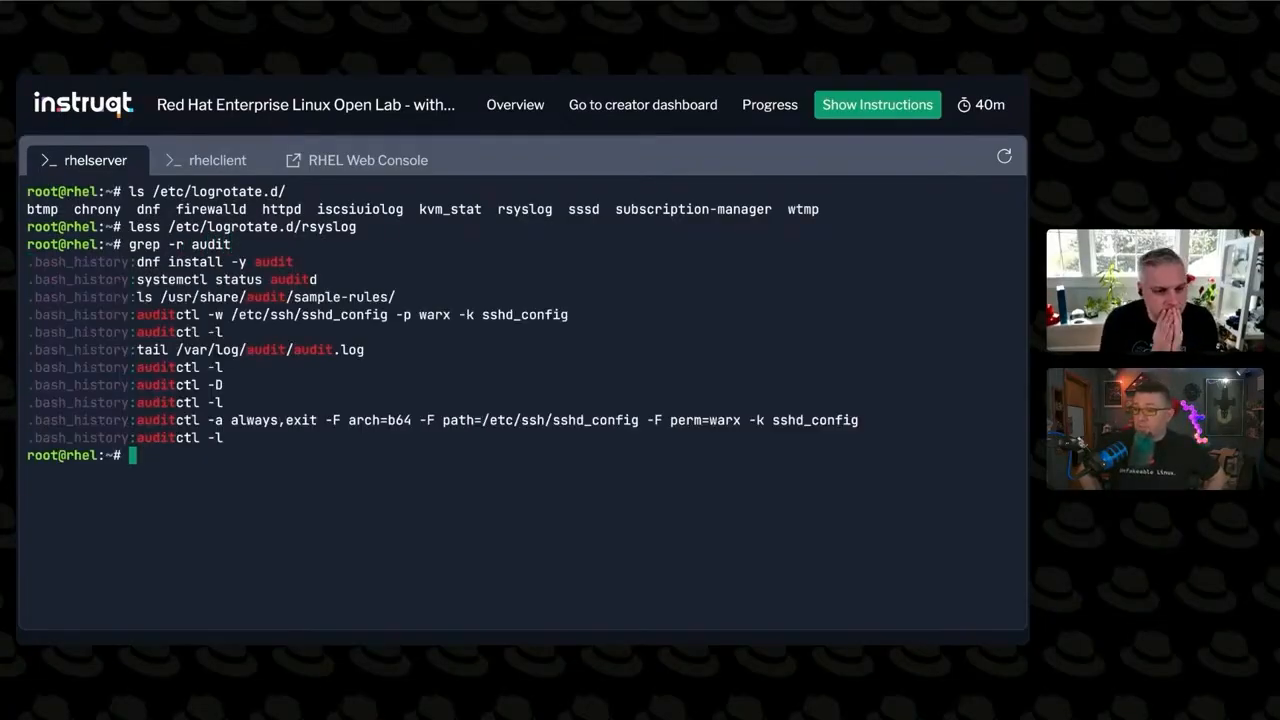
type("cle")
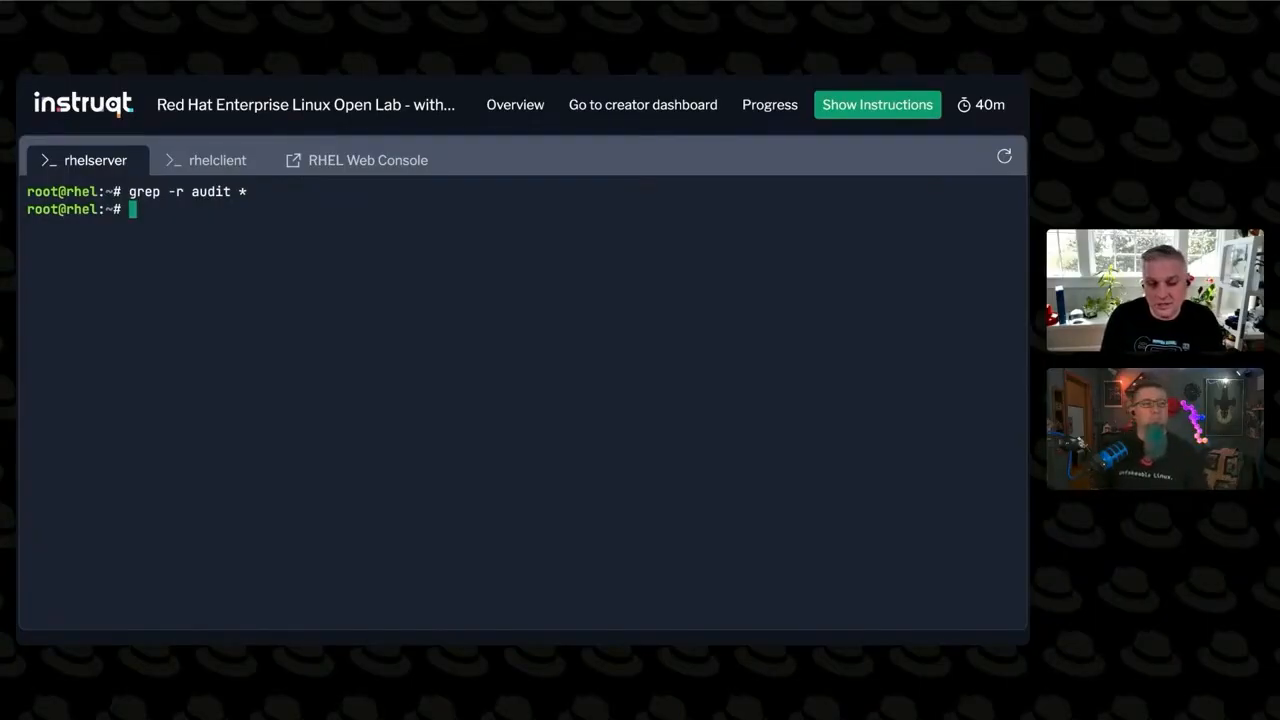
Step: Filter the audit package file list for logrotate and rotate, finding auditd's legacy rotate action
type("rpm")
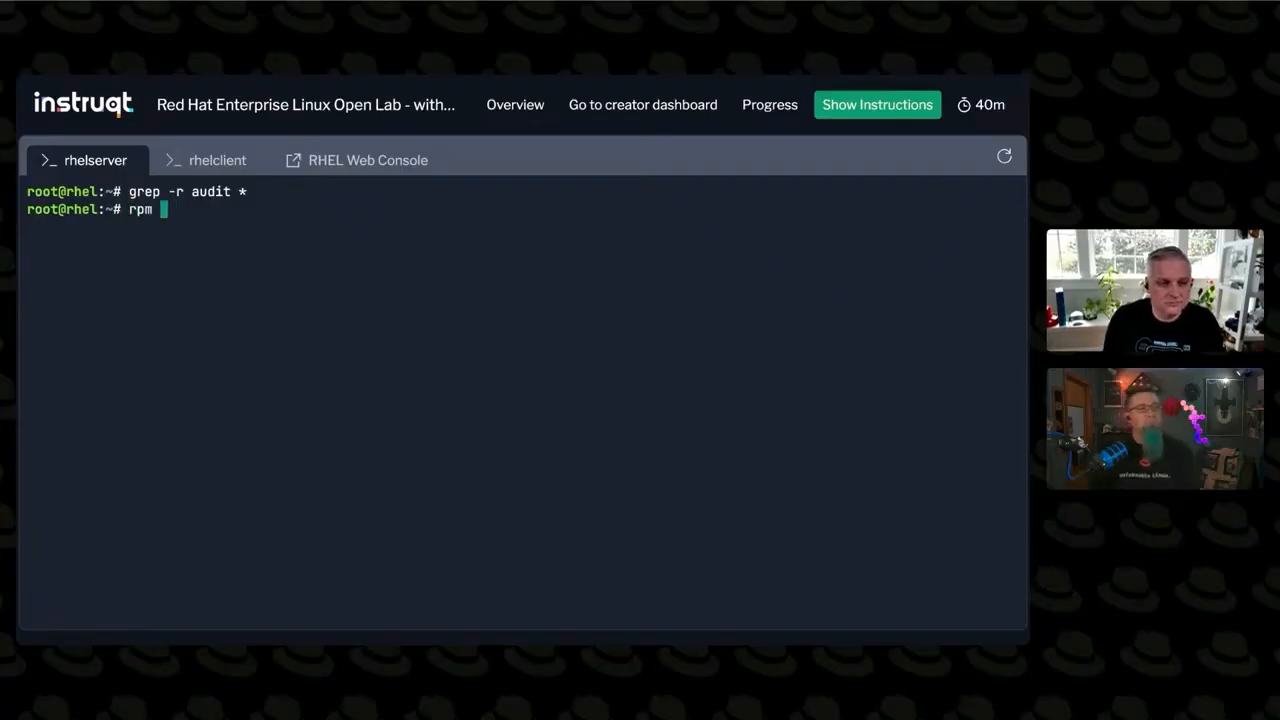
type("-ql audit |")
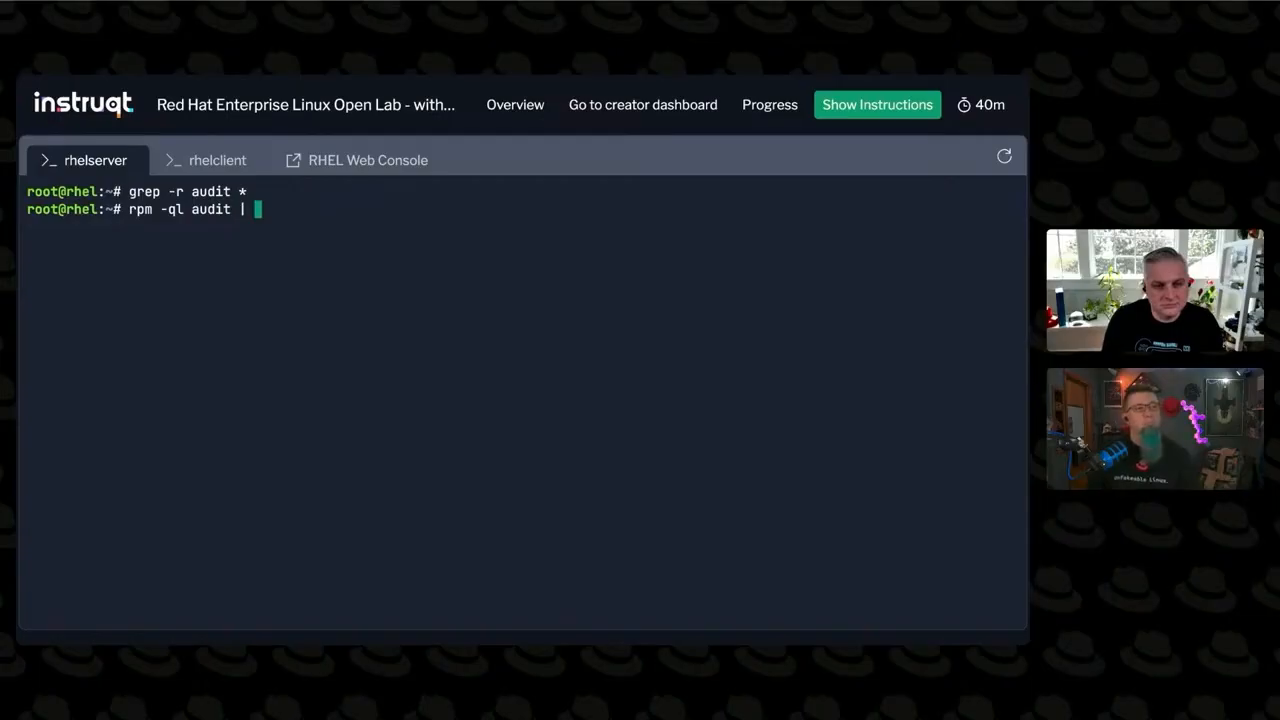
type("grep logrotate")
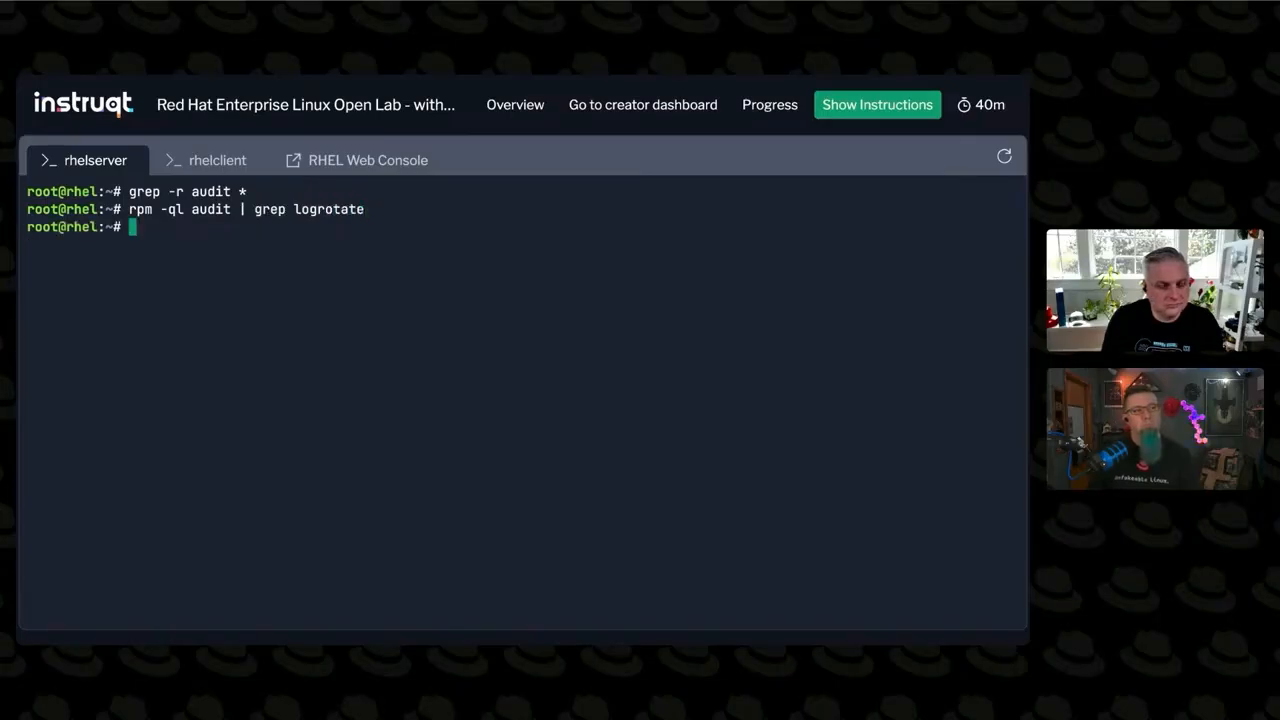
type("rpm -ql audit | grep rotate")
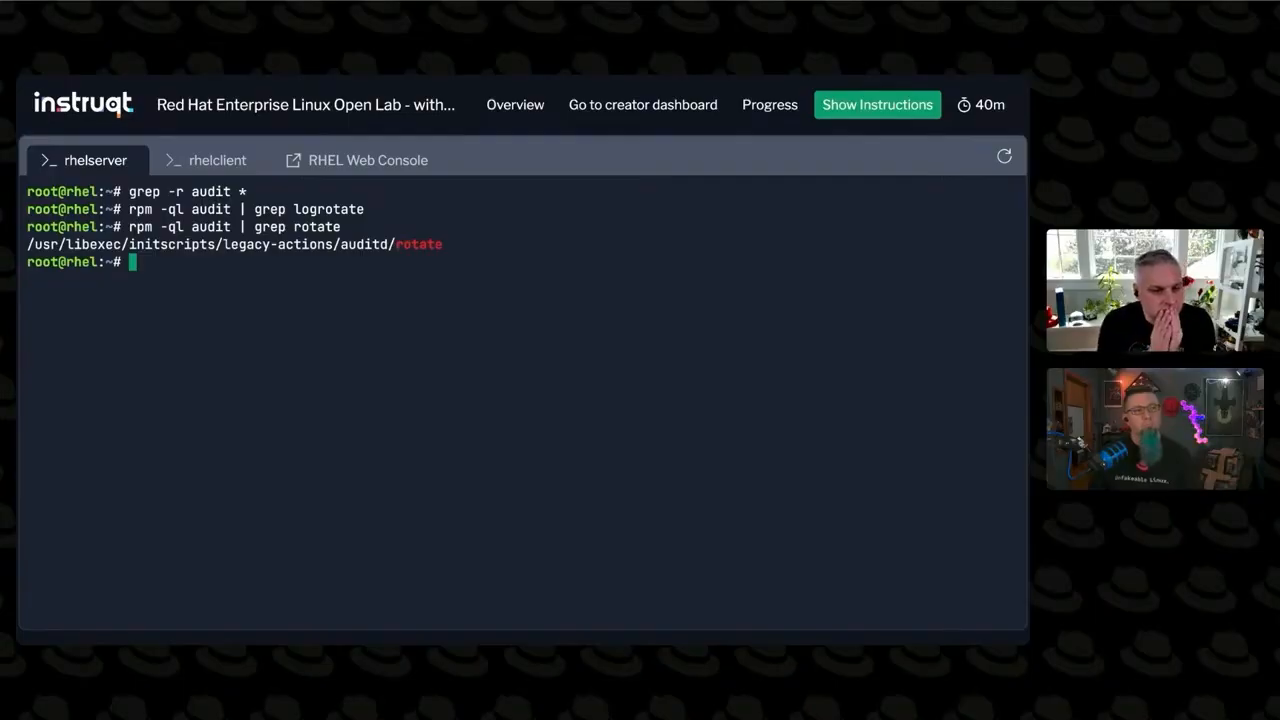
type("rpm -ql audit | g")
type("vi /etc/")
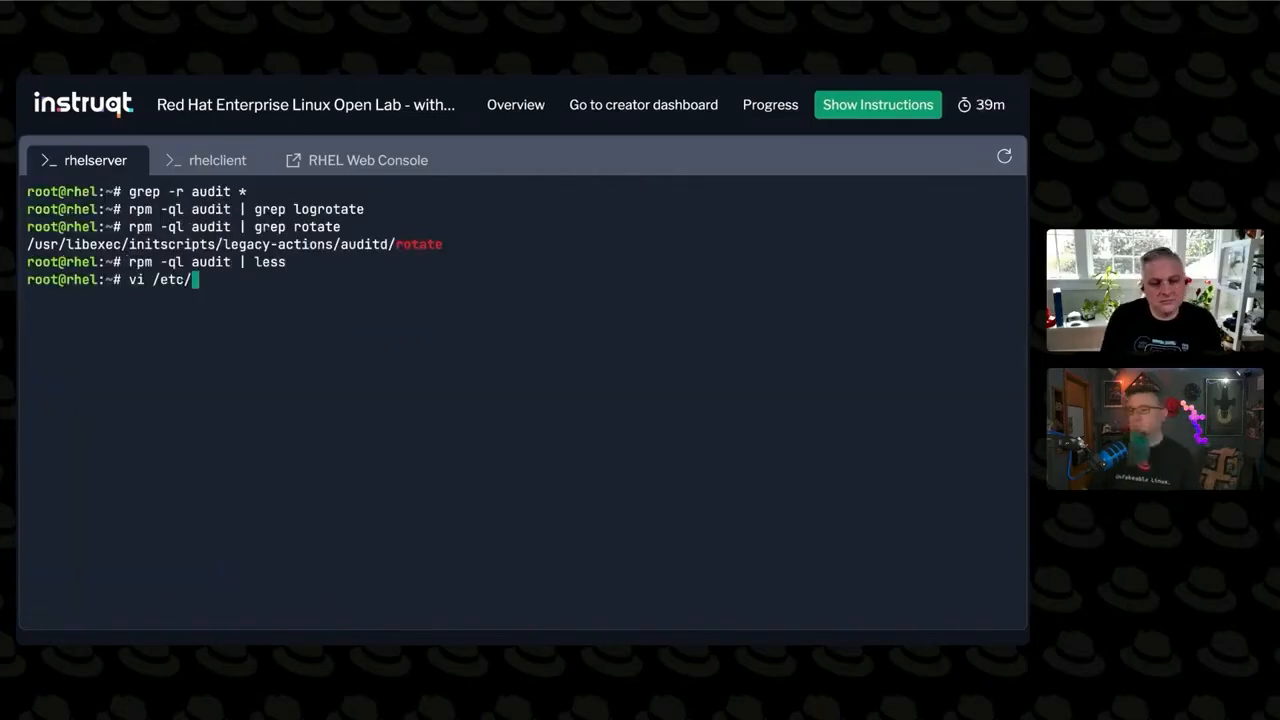
type("audit/")
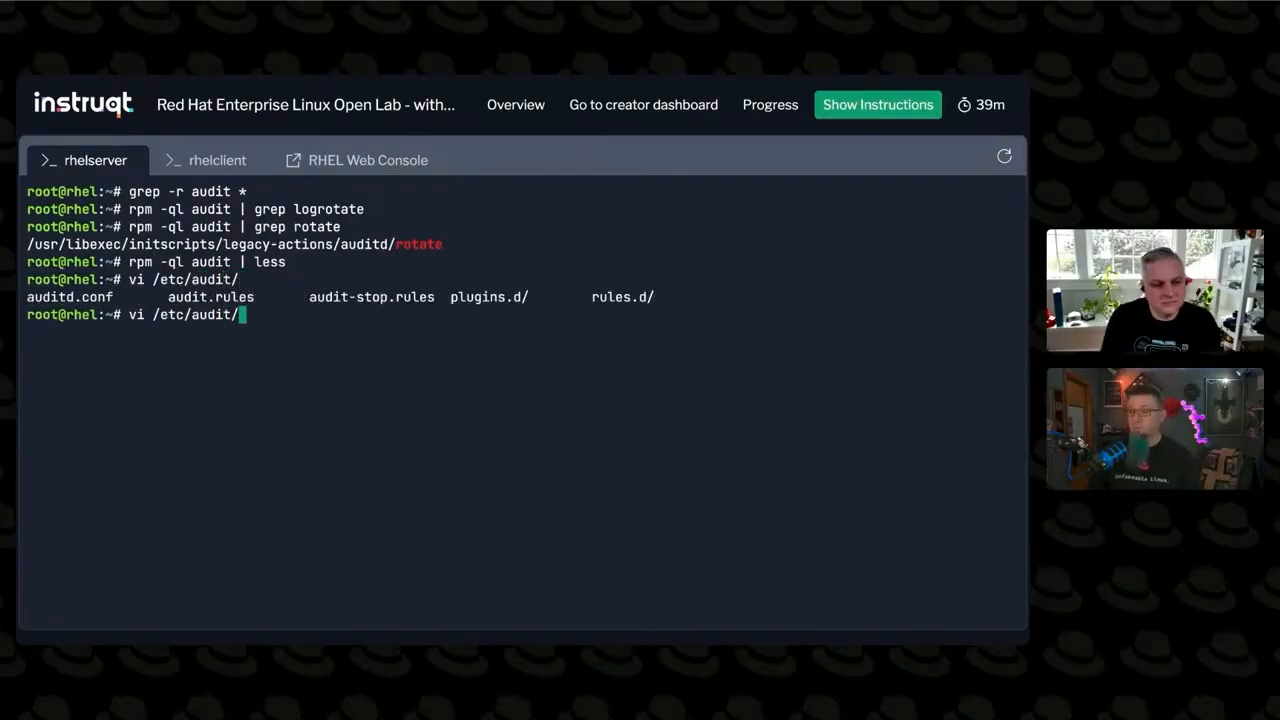
Step: Open /etc/audit/auditd.conf in vi using tab completion
type("audit")
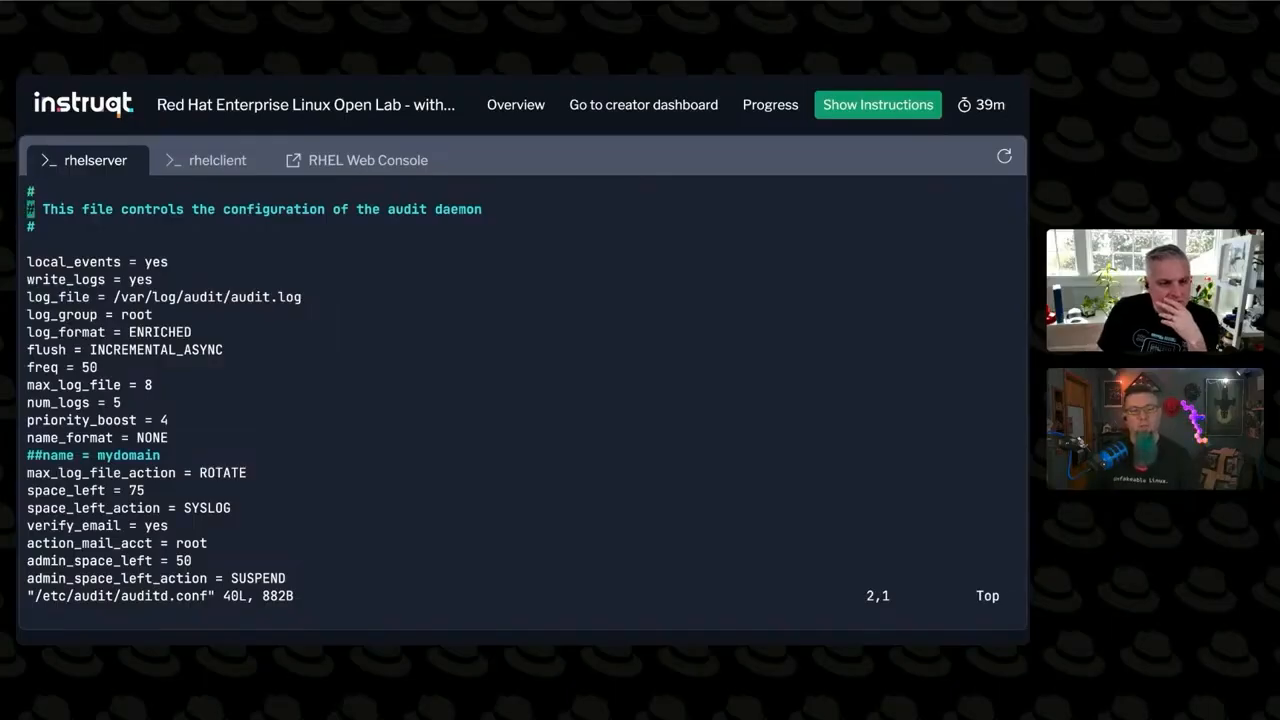
Step: Scroll through the auditd.conf log settings, quit vi with :q, and clear the screen
scroll("down", 3)
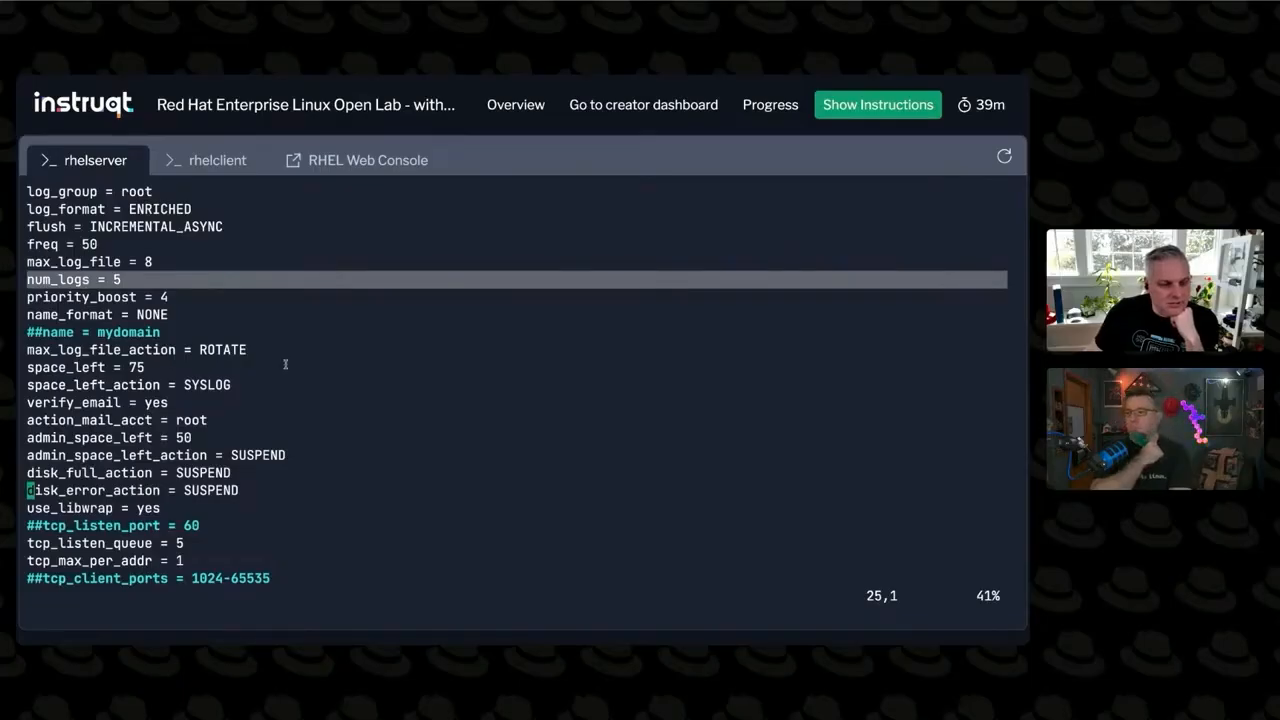
scroll("down", 3)
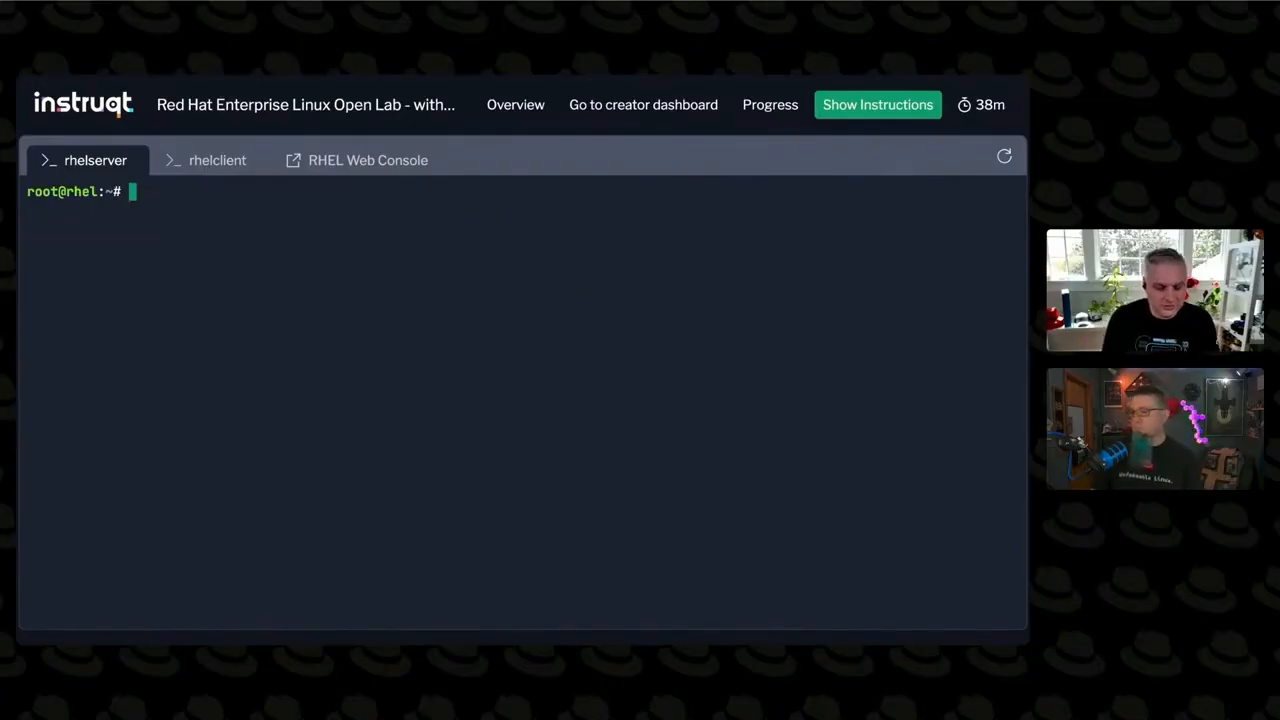
Step: Delete all audit rules and load /usr/share/audit/sample-rules/30-stig.rules with auditctl -R
type("a")
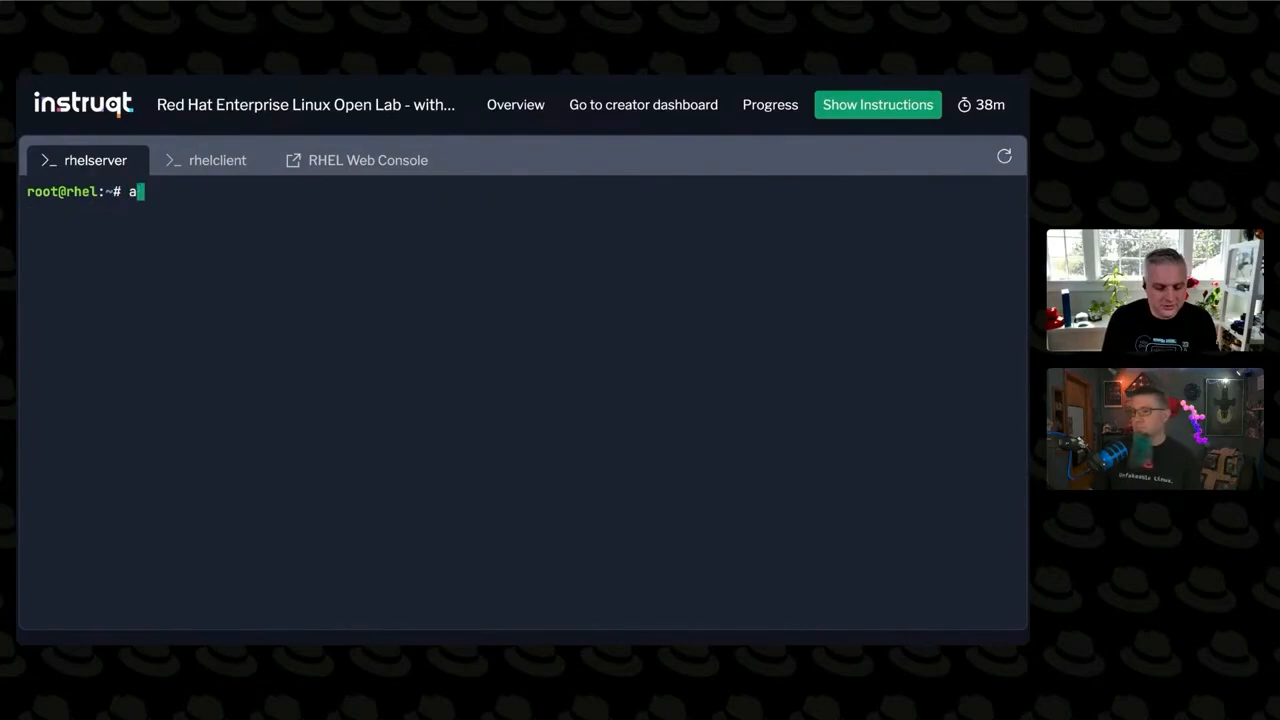
type("uditctl -D")
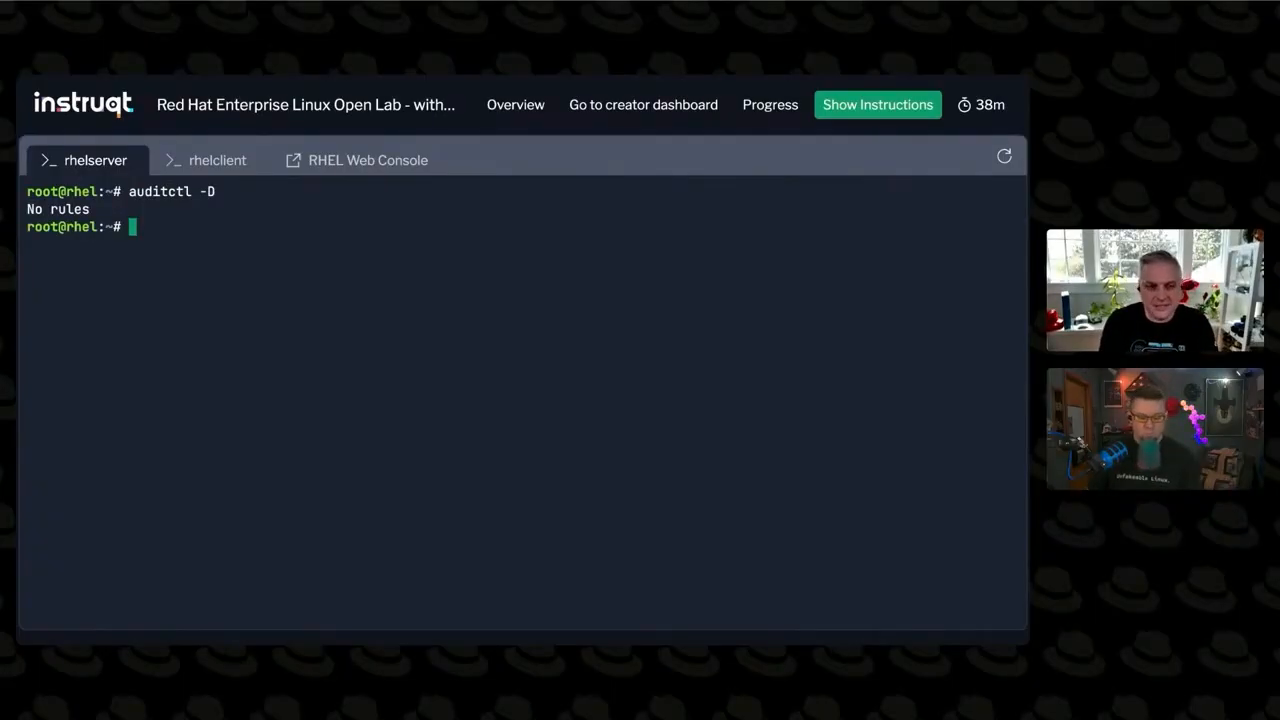
type("auditctl")
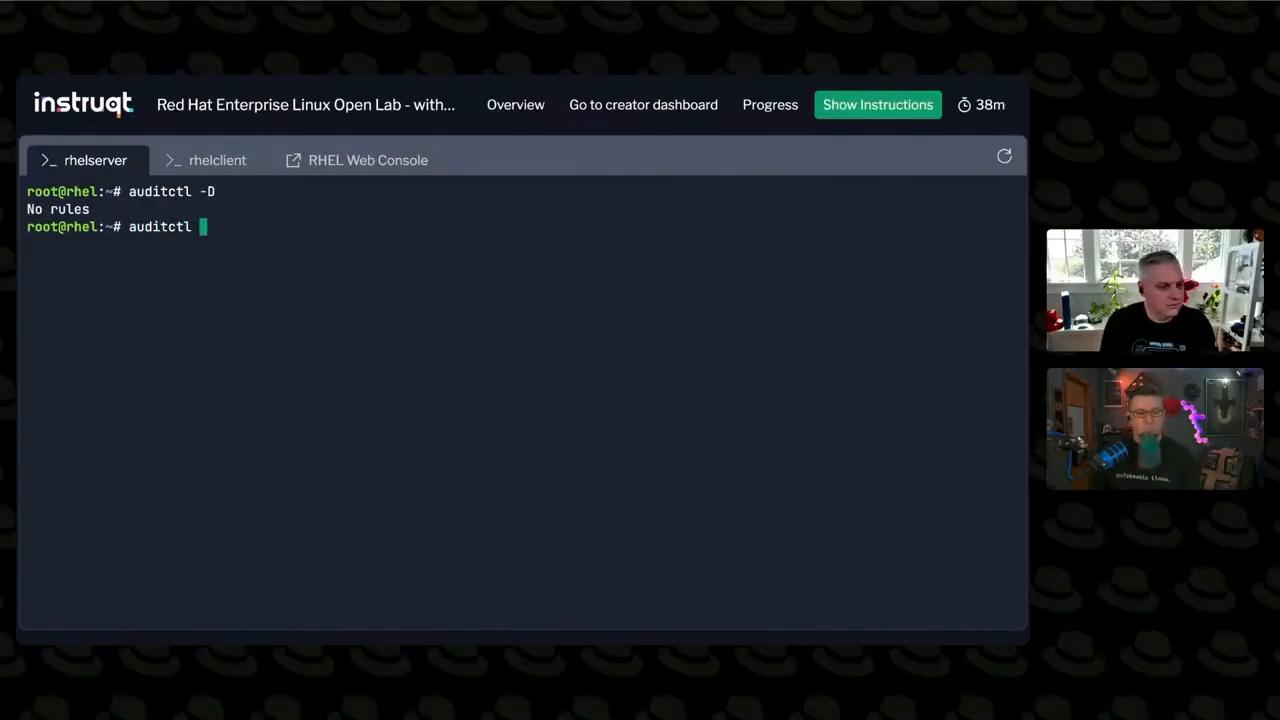
type("-R /usr/")
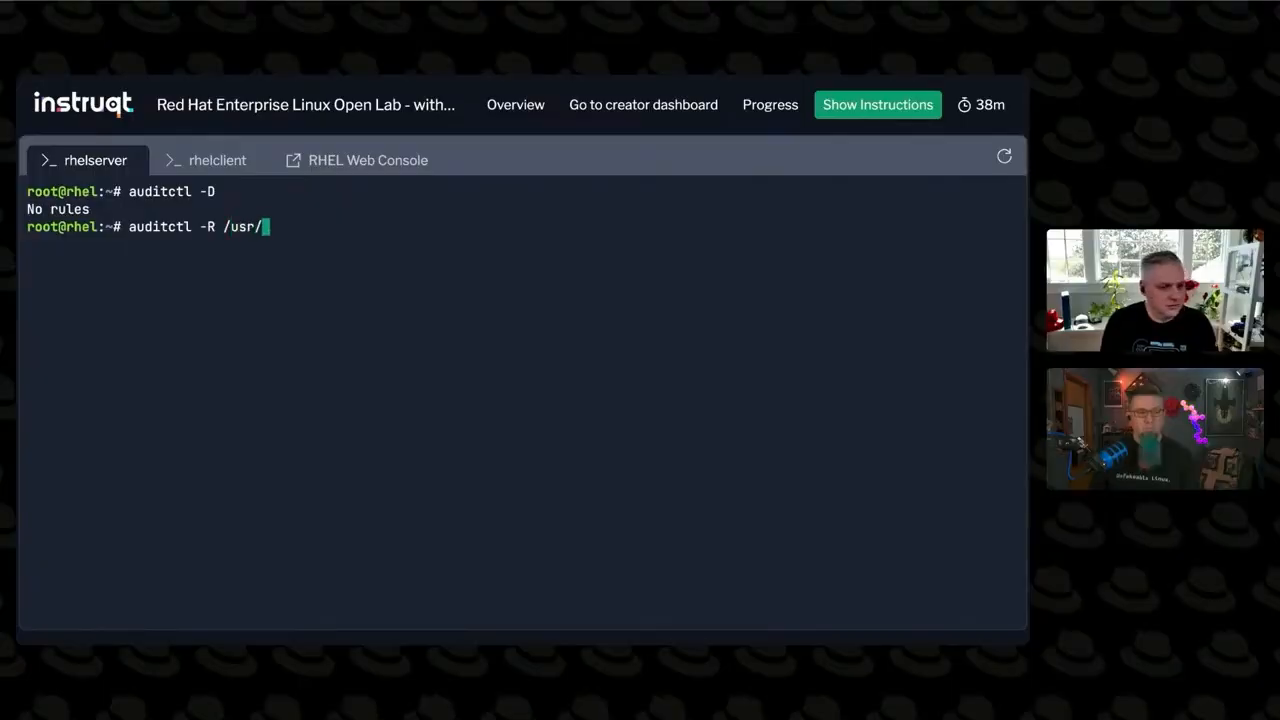
type("share/audit/sample-rules/30-stig.rules")
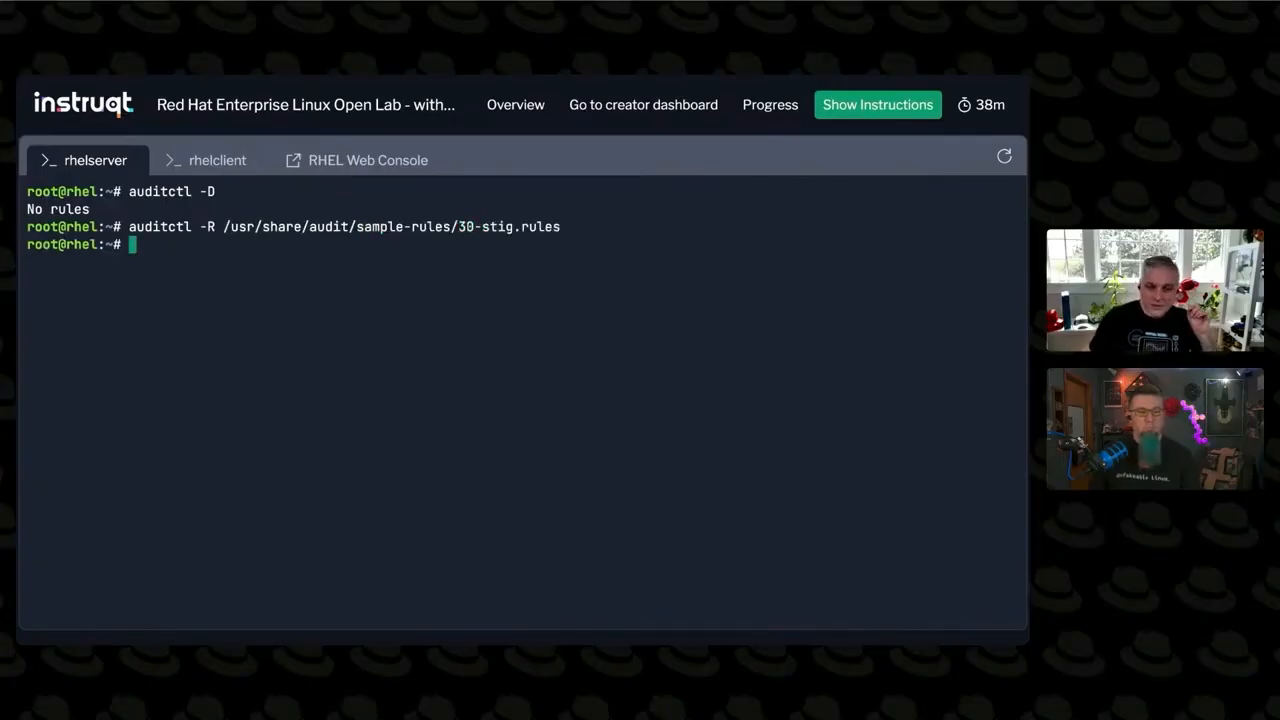
mouse_move(230, 285)
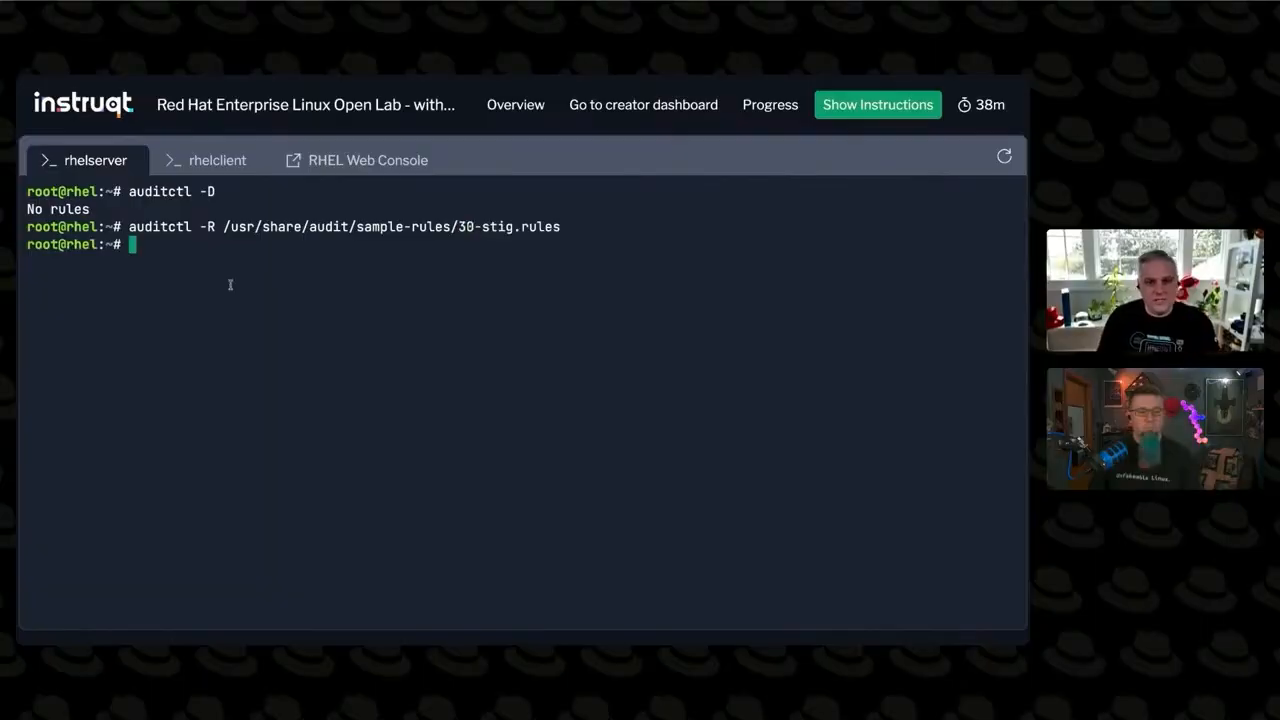
Step: List the active rules with auditctl -l, showing the STIG always,exit entries
type("vi /etc/audit/auditd.conf")
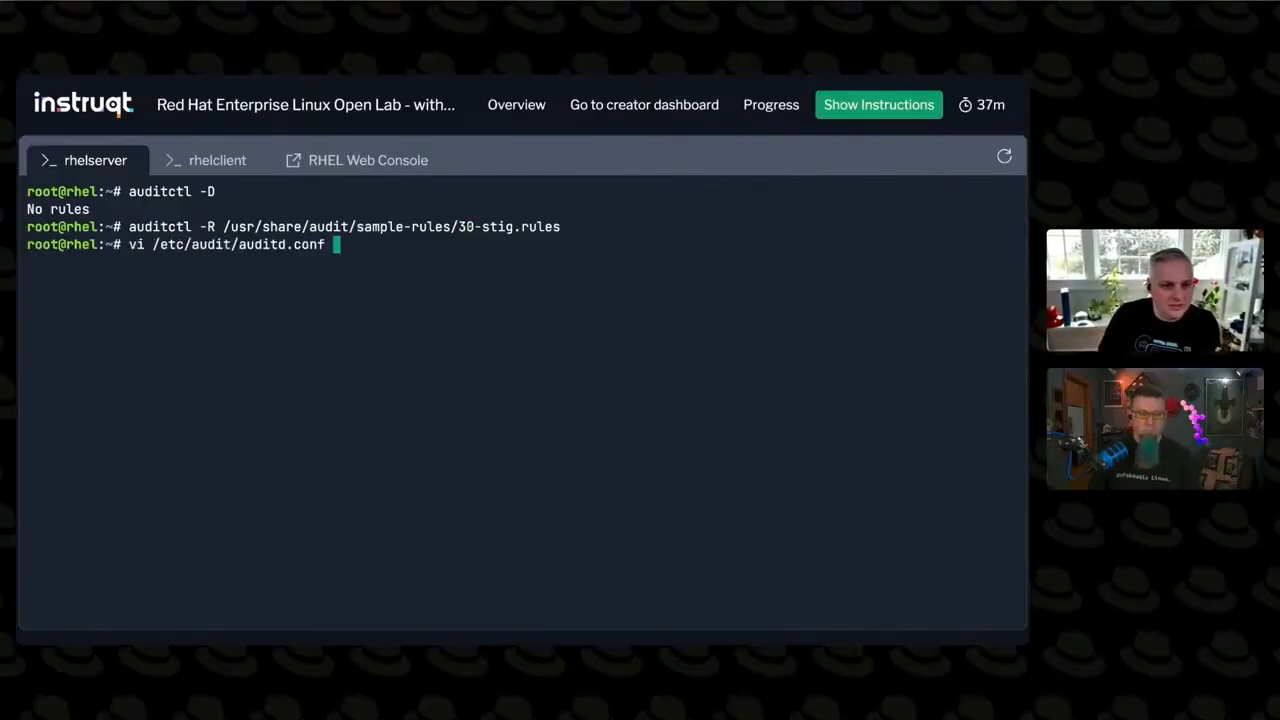
type("rpm -ql audit | grep rotate")
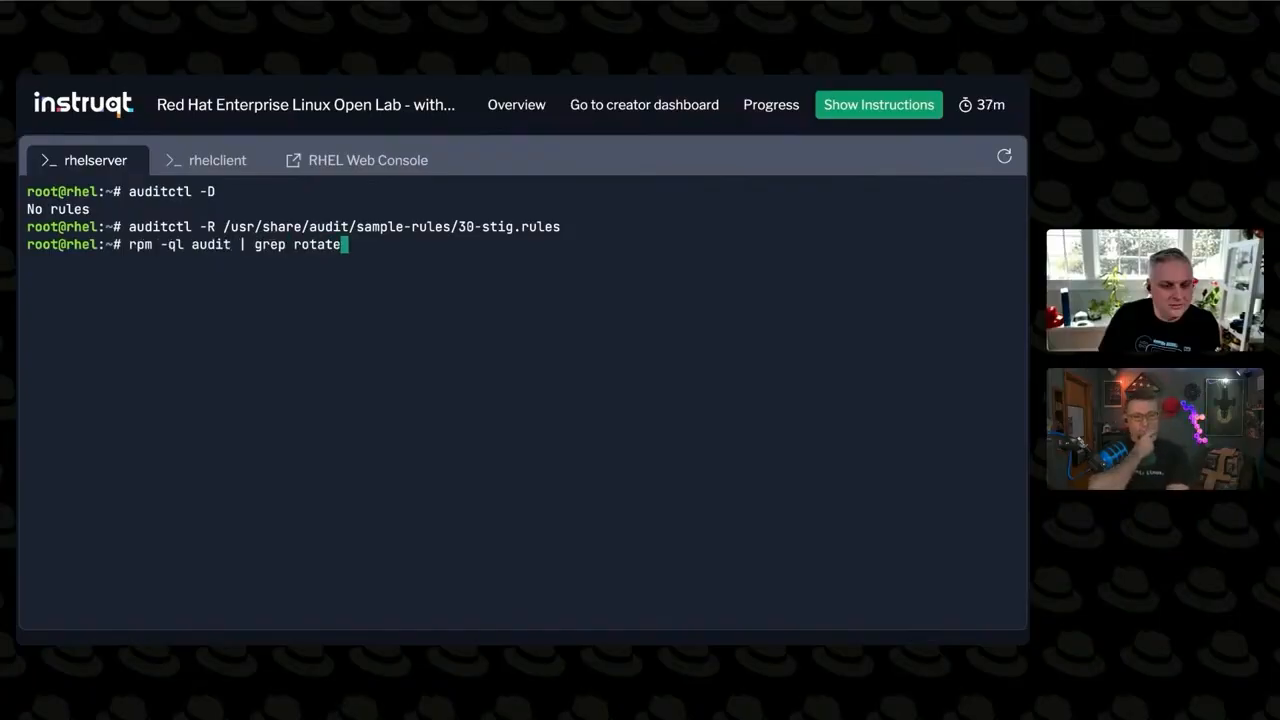
type("less /etc/logrotate.d/rsyslog")
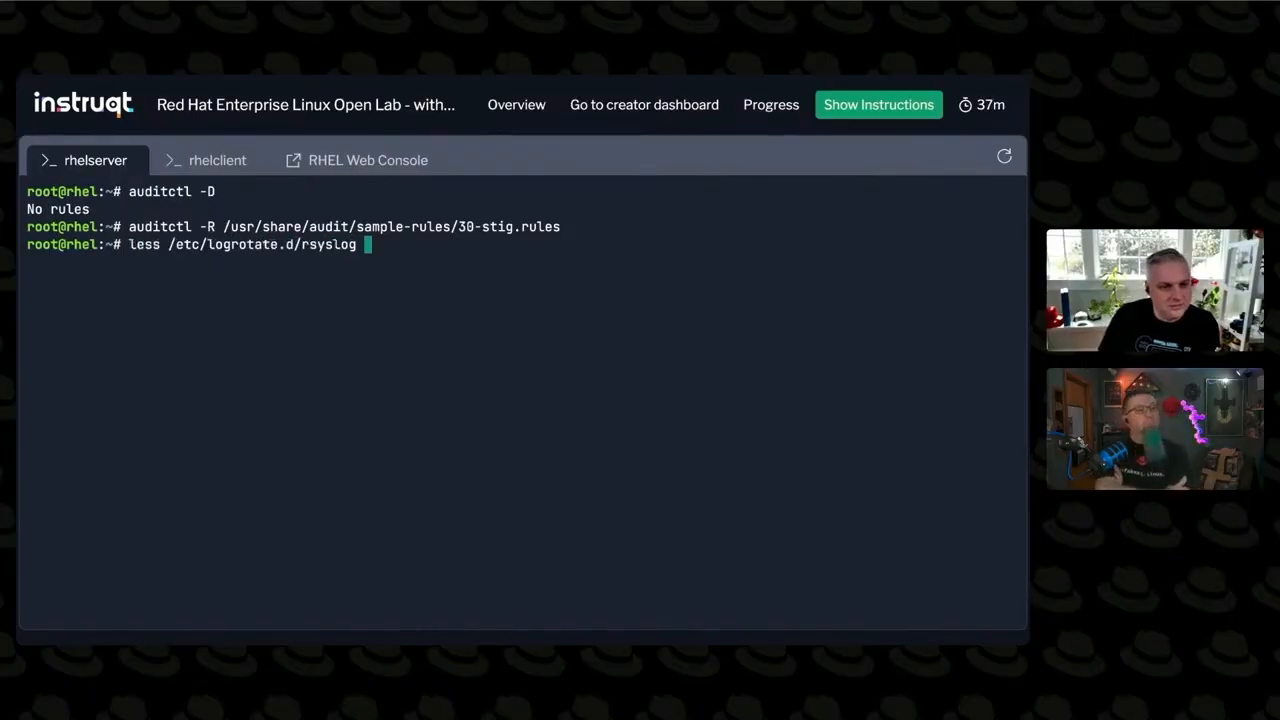
type("cat /etc/logrotate.conf")
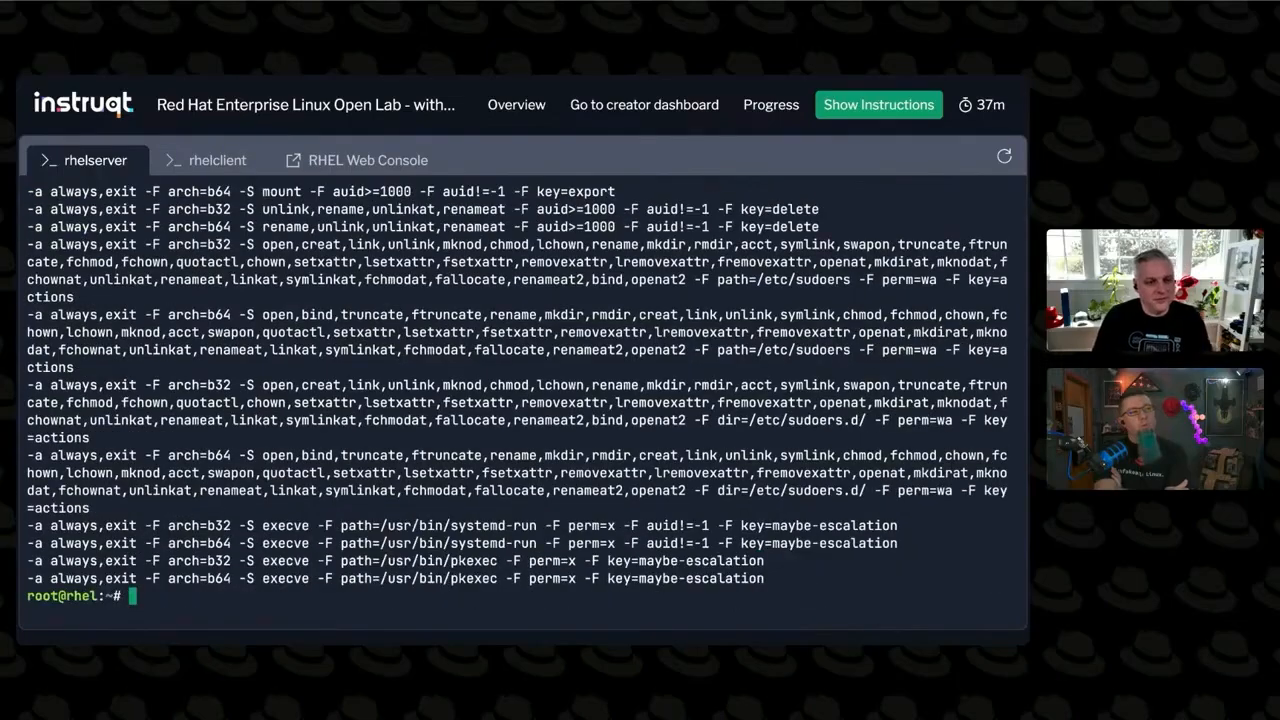
Step: Scroll through the loaded rules output, then open 30-stig.rules in less
scroll("down", 3)
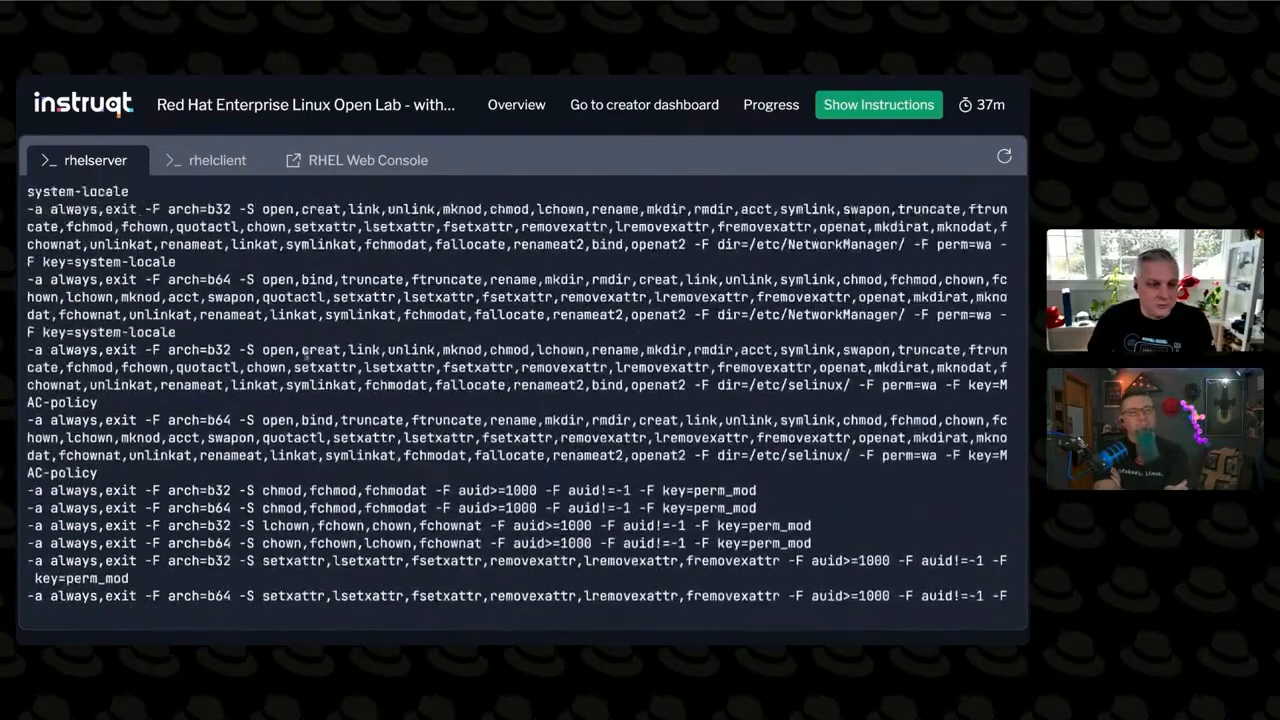
scroll("down", 3)
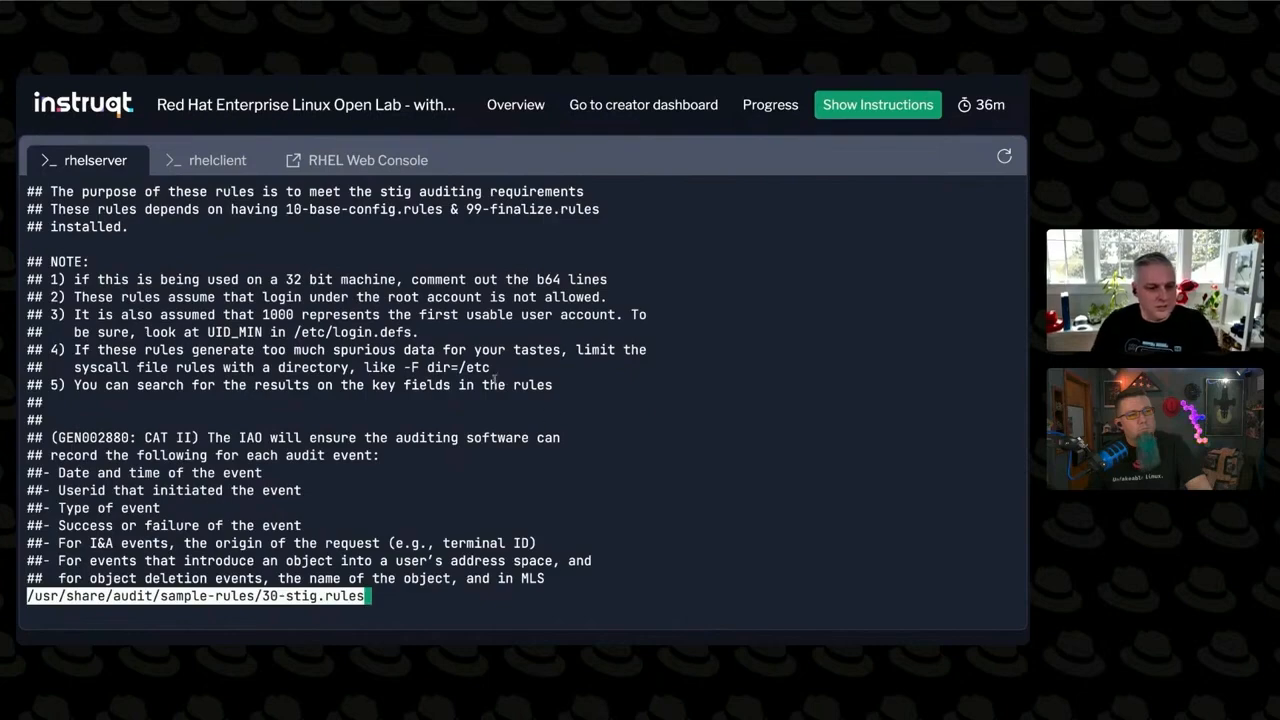
Step: Page through 30-stig.rules, quit less, and clear the terminal
scroll("down", 3)
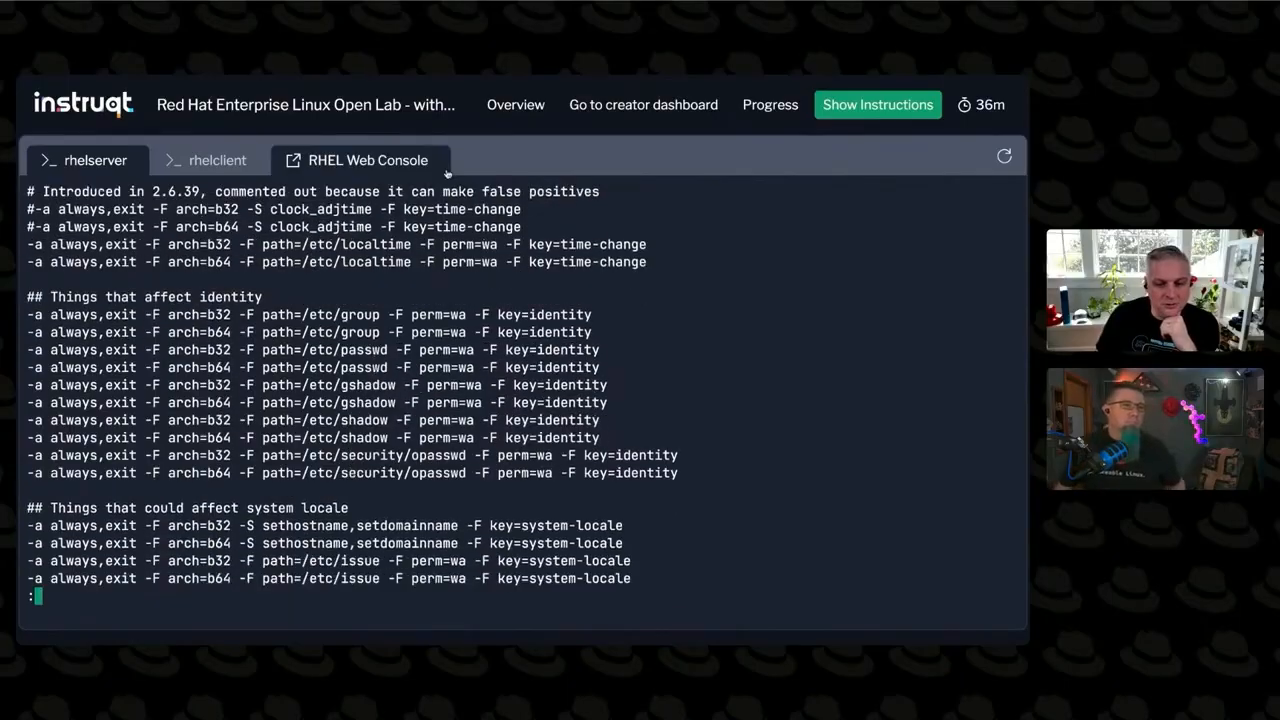
scroll("down", 3)
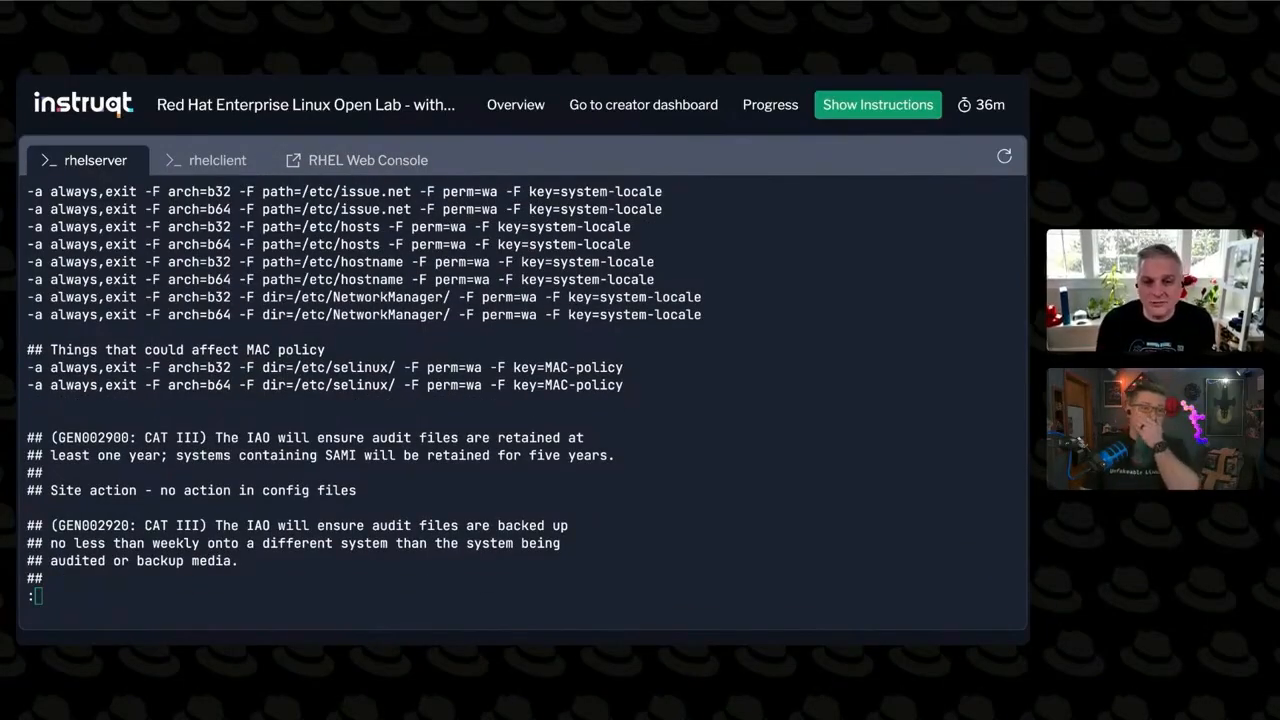
type("clear")
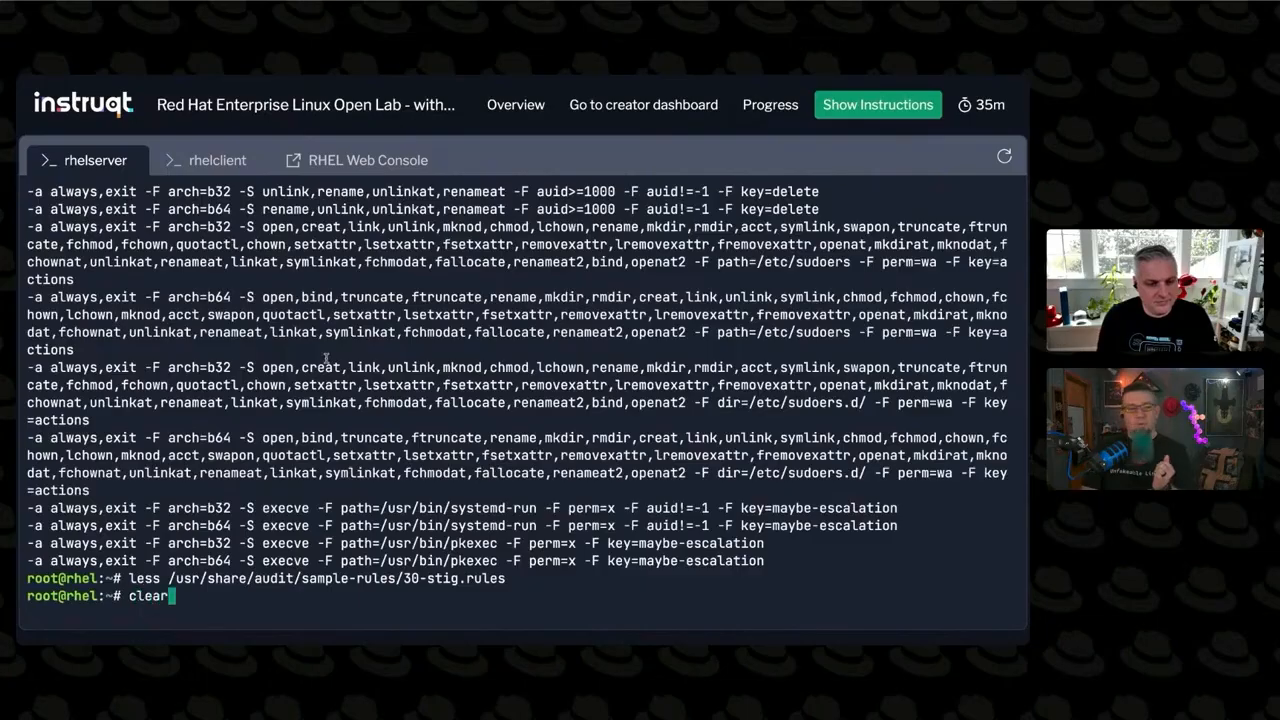